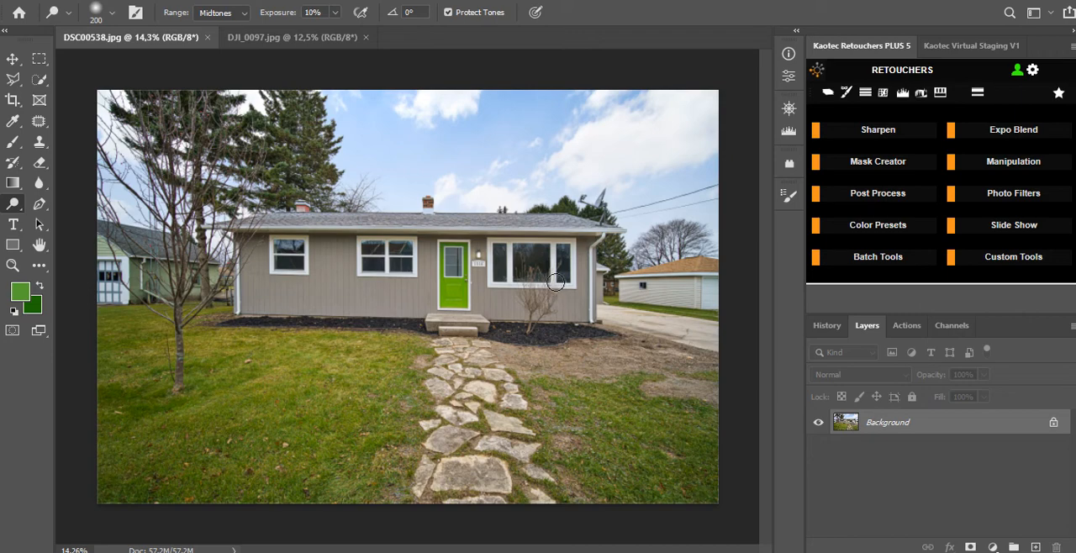
pyautogui.moveTo(424, 242)
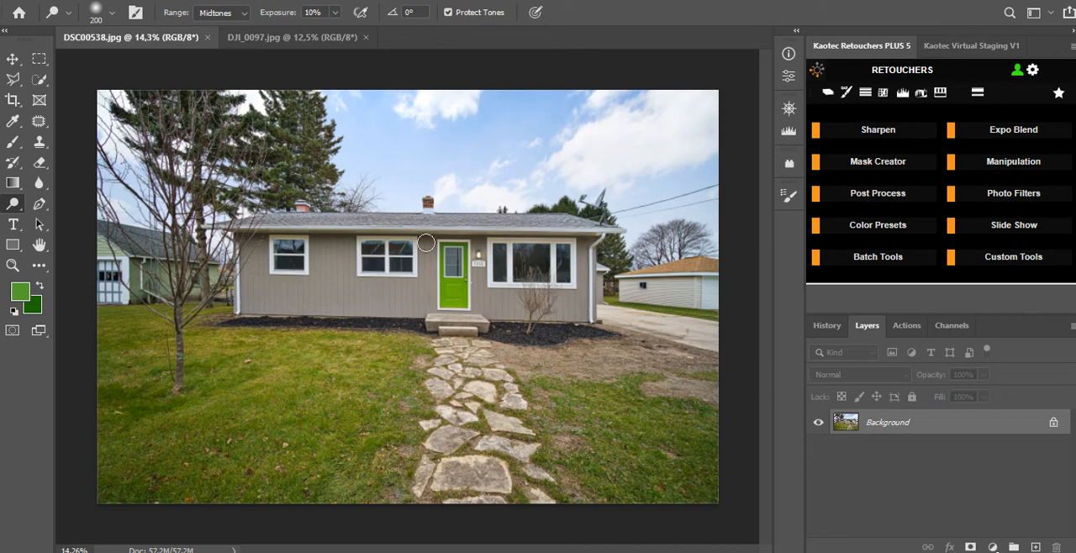
pyautogui.moveTo(965, 212)
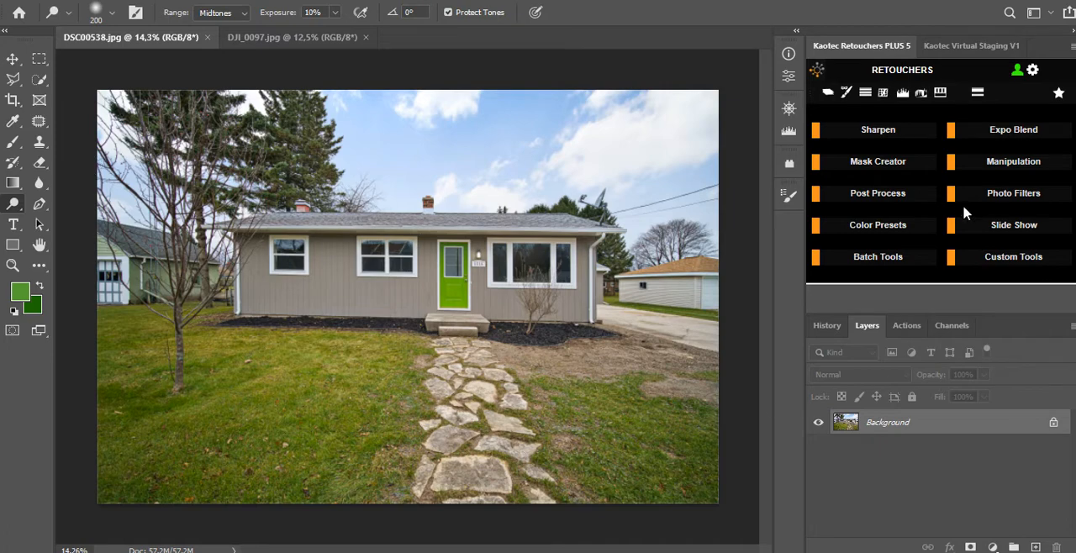
pyautogui.moveTo(1005, 111)
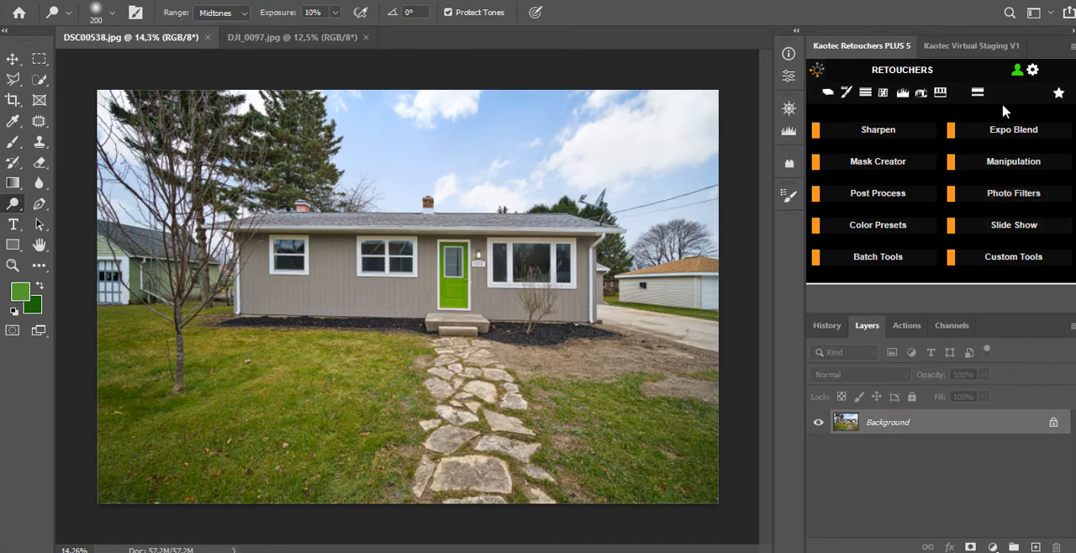
pyautogui.moveTo(1002, 167)
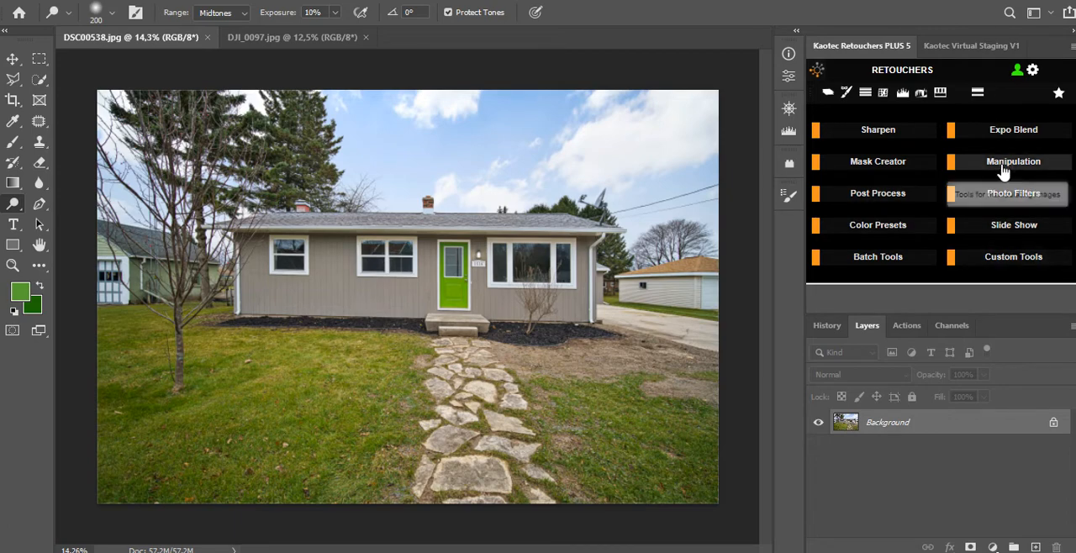
# Show the Greenery tools via the Manipulation group of the Kaotec Retouchers panel.
pyautogui.click(1012, 162)
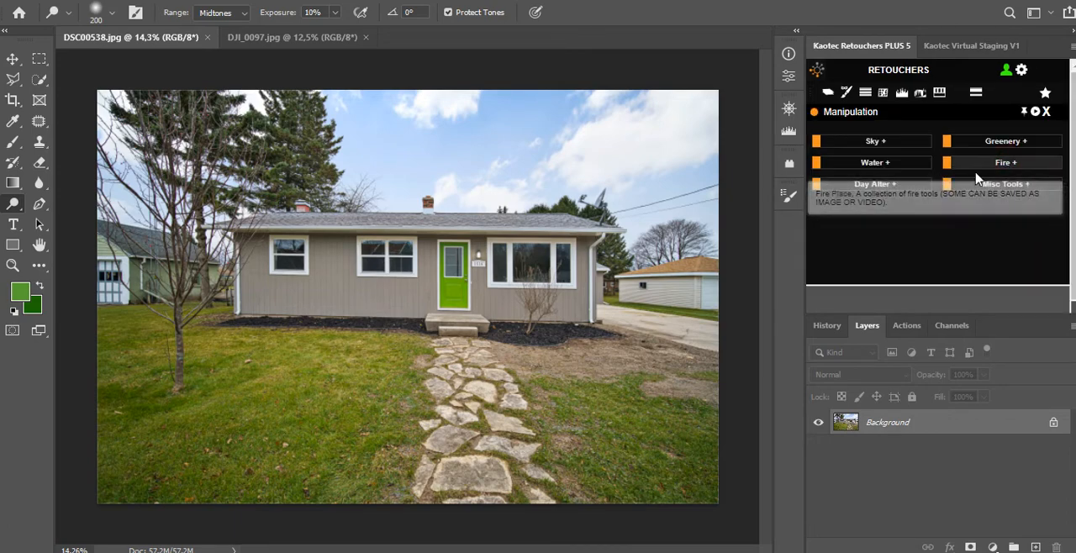
pyautogui.click(1005, 141)
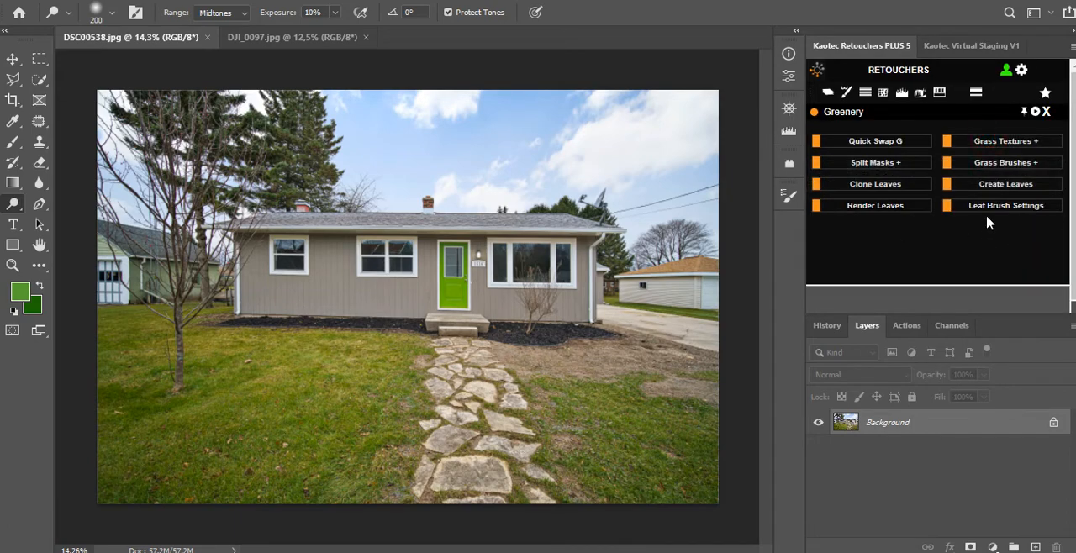
pyautogui.moveTo(1006, 205)
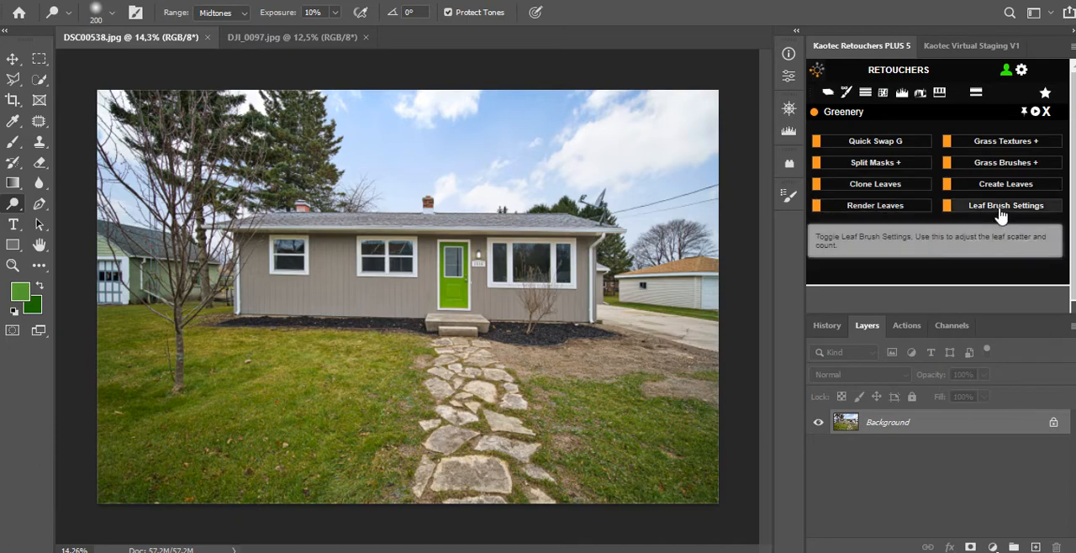
pyautogui.moveTo(931, 225)
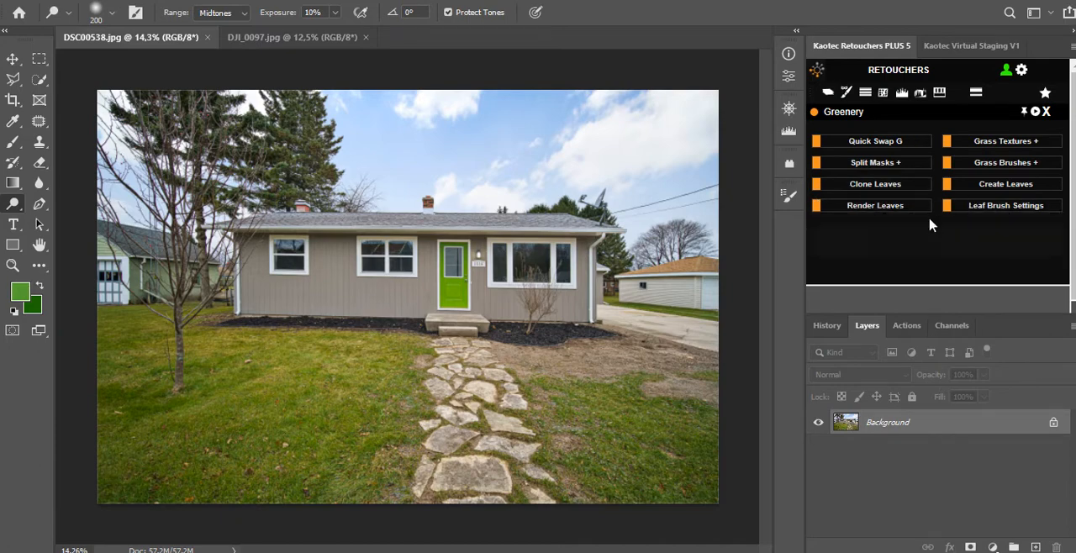
pyautogui.moveTo(978, 234)
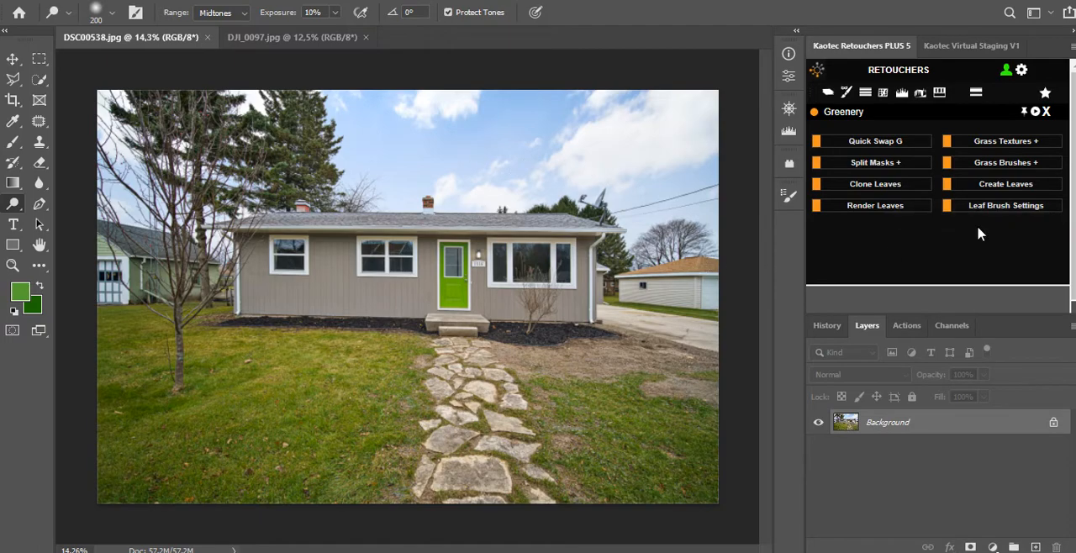
pyautogui.moveTo(1005, 185)
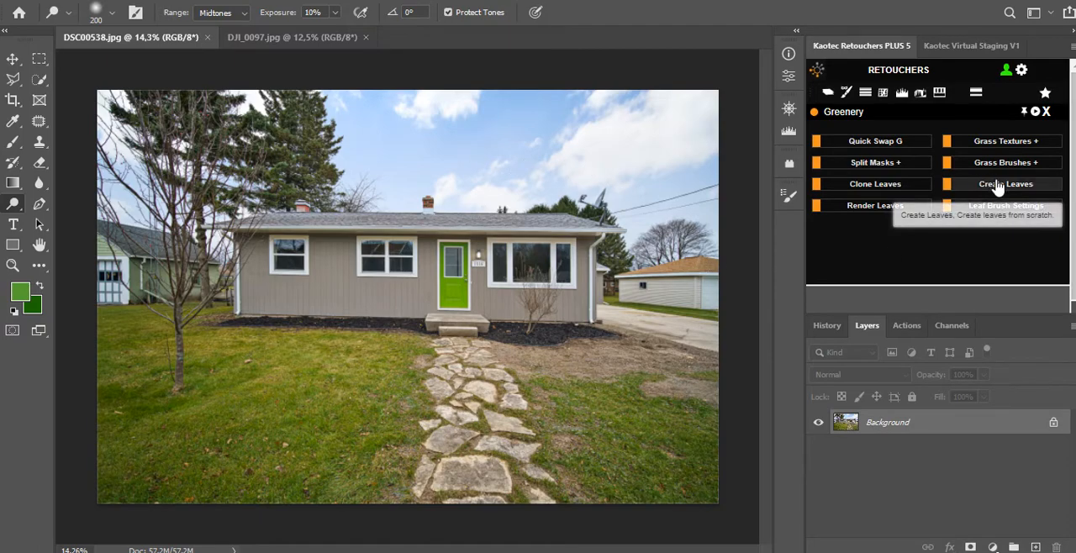
# Create a Leaves layer and brush green leaves over the bare bush's branches.
pyautogui.click(1006, 183)
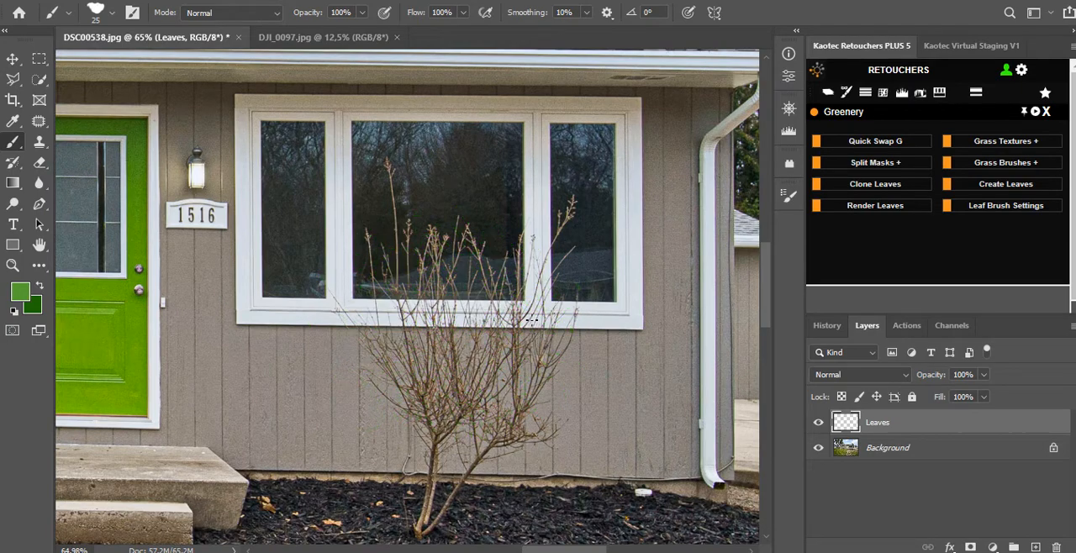
pyautogui.click(514, 270)
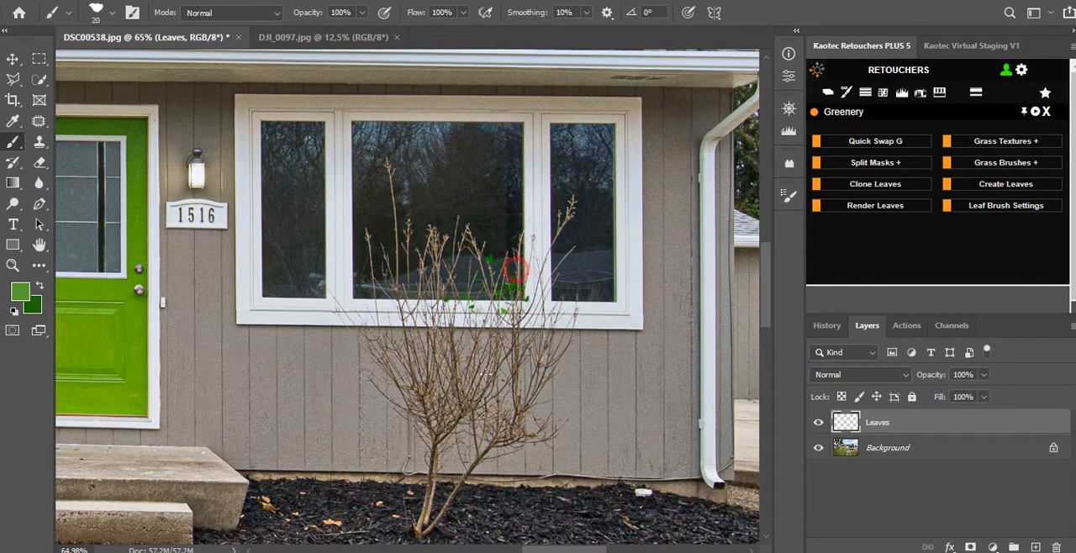
pyautogui.moveTo(518, 269); pyautogui.dragTo(454, 361)
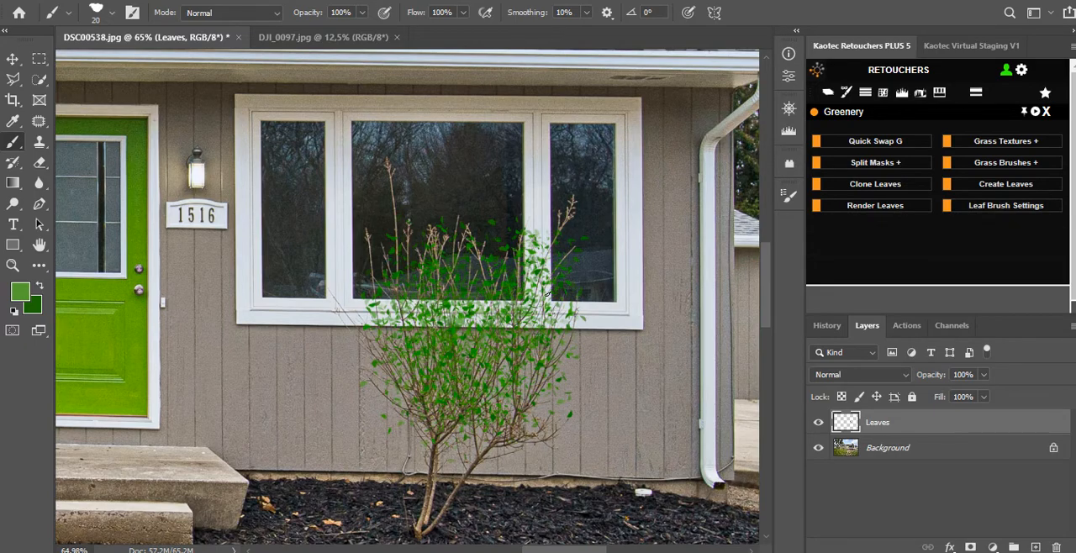
pyautogui.moveTo(1005, 205)
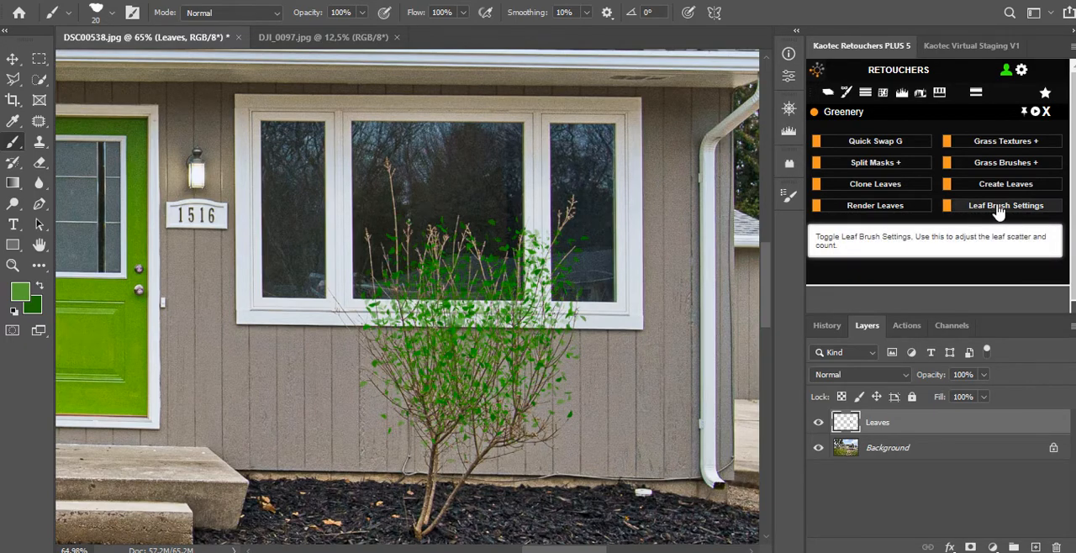
# Lower and fine-tune the leaf brush's Scatter amount in Brush Settings.
pyautogui.click(1005, 205)
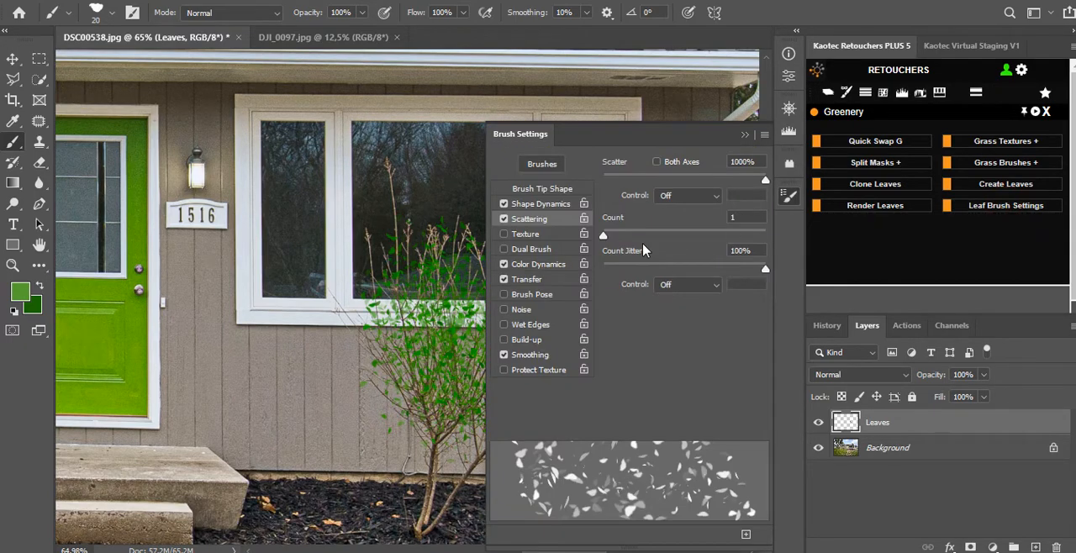
pyautogui.moveTo(687, 185)
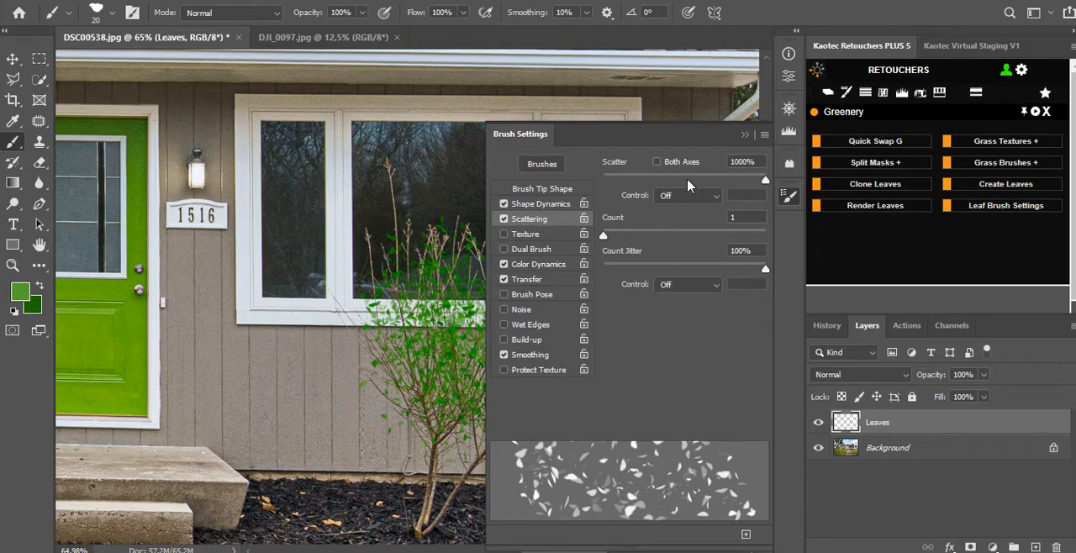
pyautogui.moveTo(765, 178); pyautogui.dragTo(706, 178)
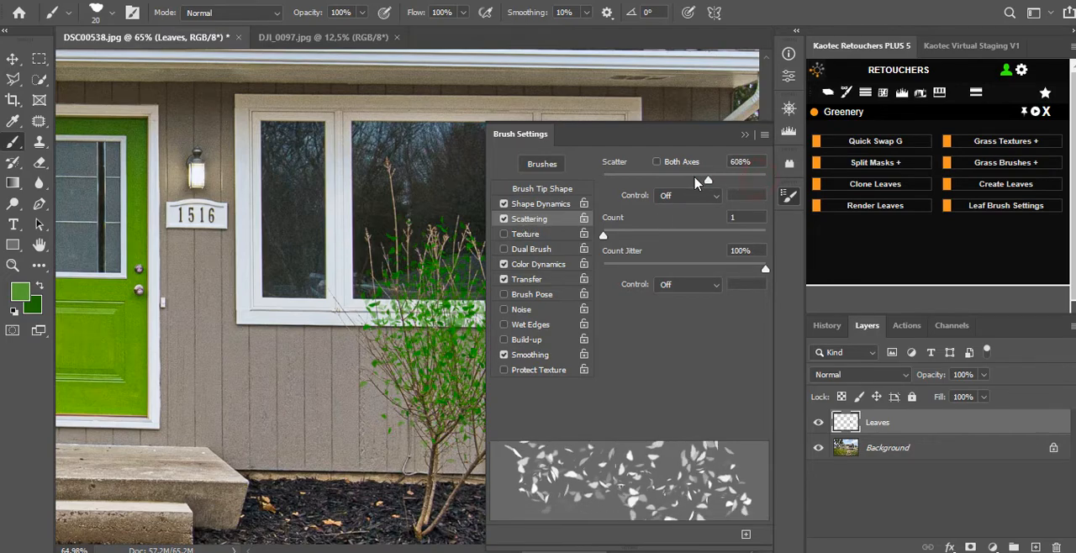
pyautogui.moveTo(708, 182); pyautogui.dragTo(712, 181)
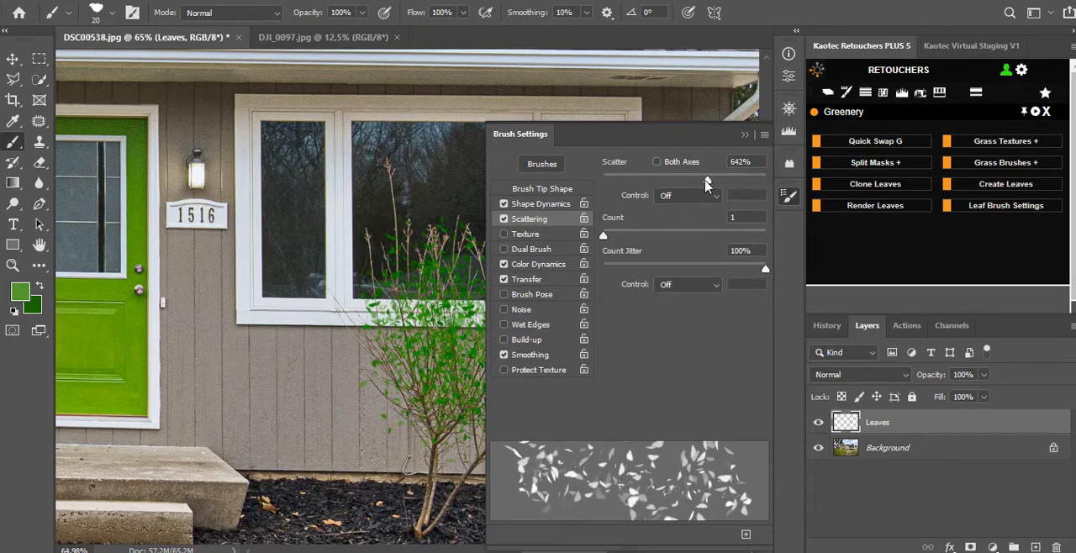
pyautogui.moveTo(706, 182); pyautogui.dragTo(720, 181)
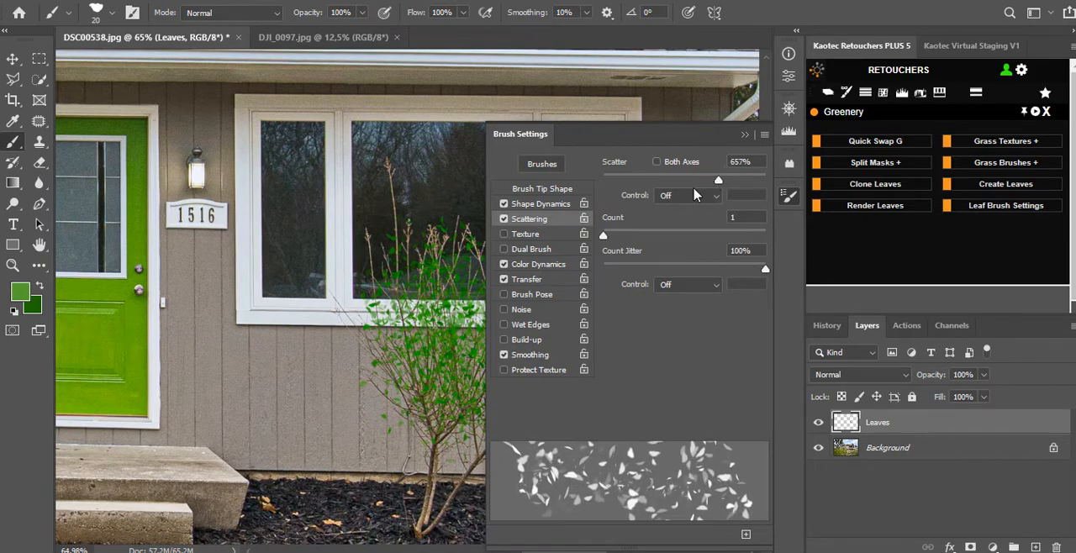
pyautogui.moveTo(720, 178); pyautogui.dragTo(662, 178)
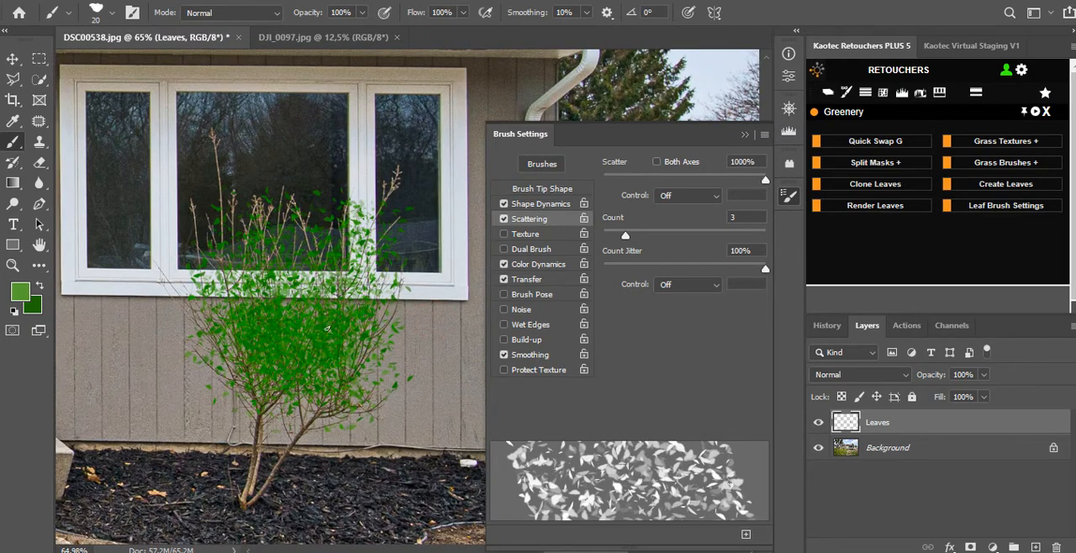
# Paint more leaves onto the bush and adjust the leaf count per dab.
pyautogui.moveTo(625, 235); pyautogui.dragTo(613, 236)
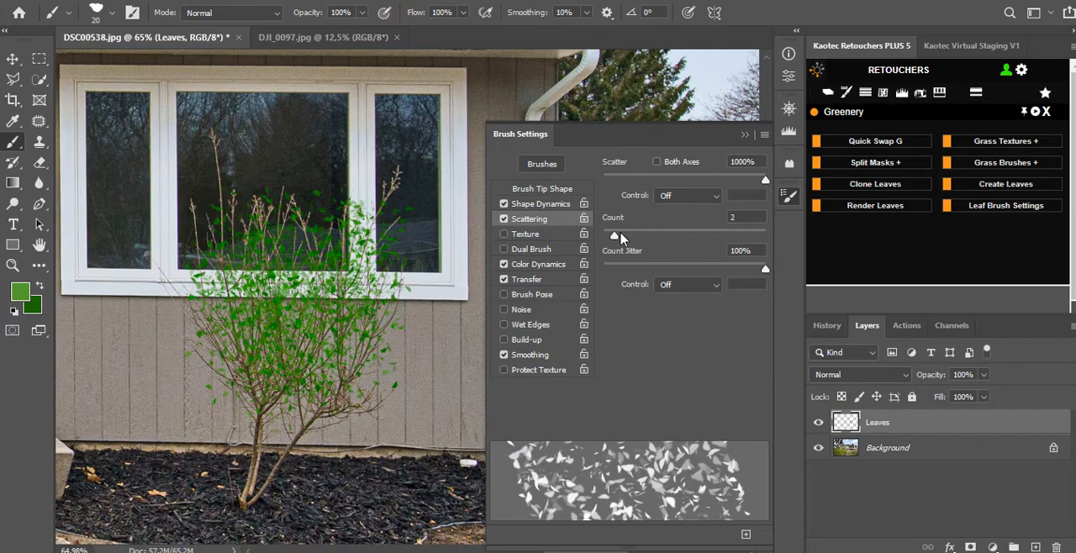
pyautogui.moveTo(614, 233); pyautogui.dragTo(604, 233)
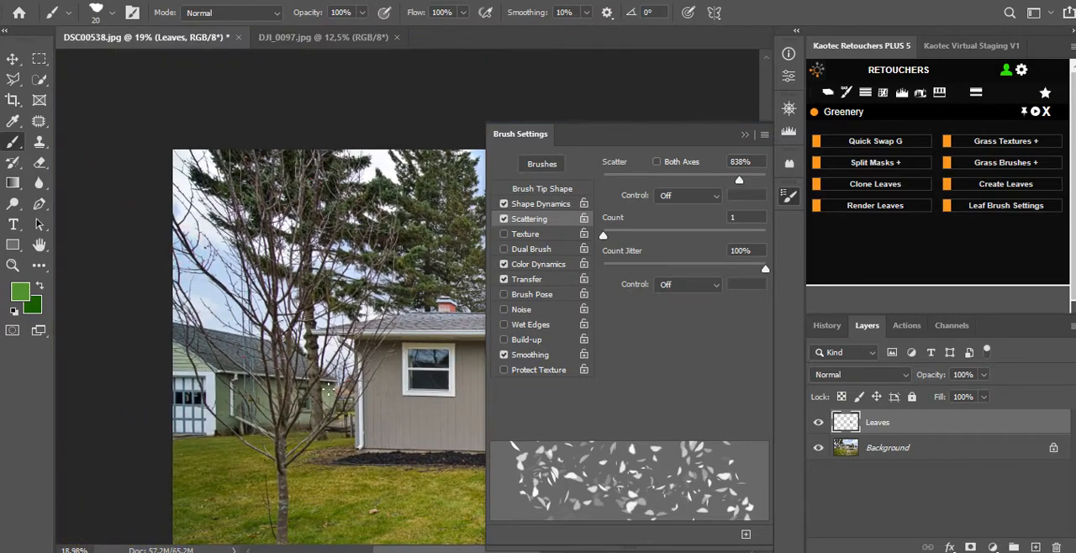
# Paint green leaf strokes over the tall bare tree on the left on the Leaves layer.
pyautogui.scroll(3)
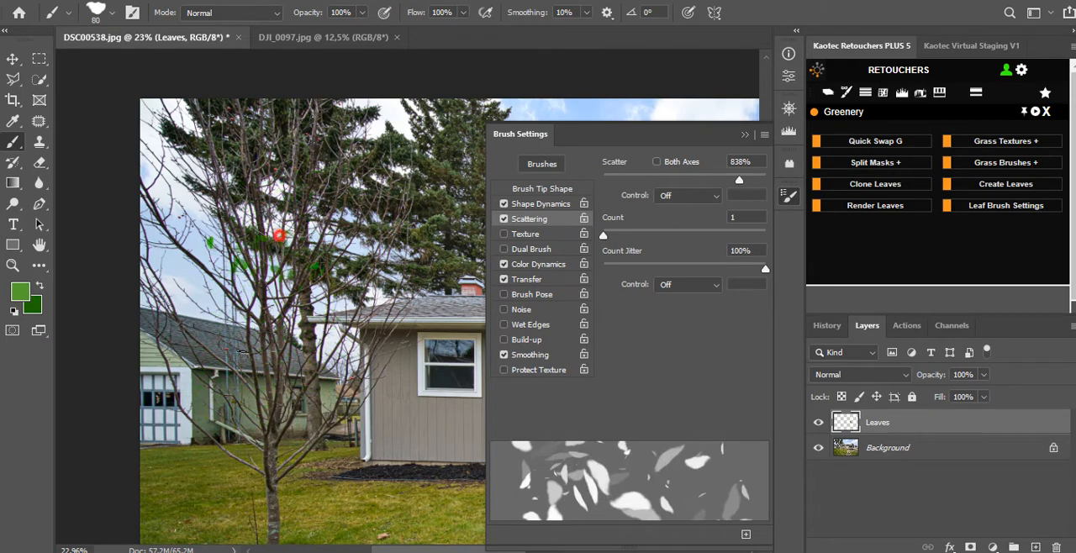
pyautogui.moveTo(277, 235); pyautogui.dragTo(252, 404)
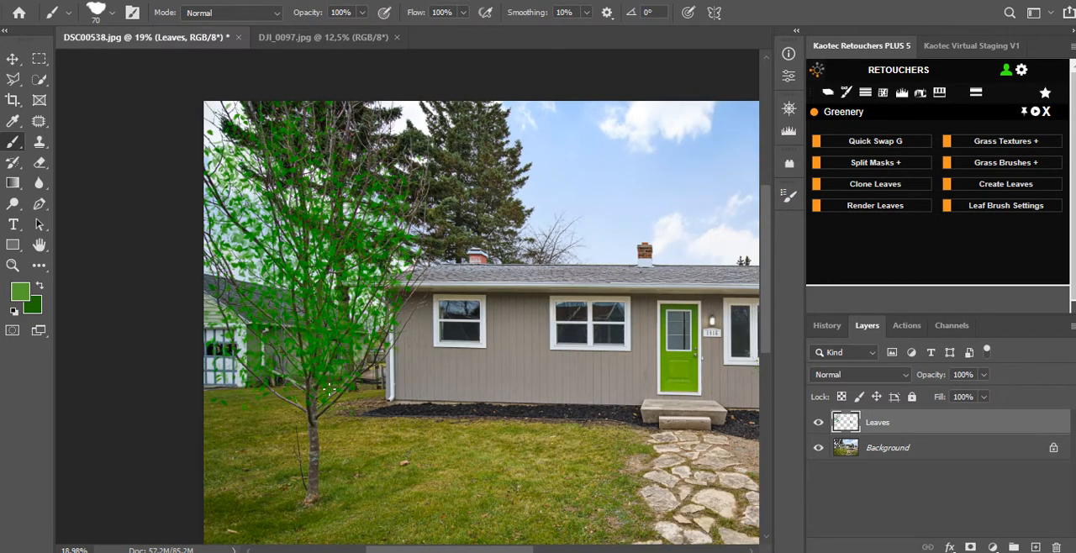
pyautogui.click(1006, 205)
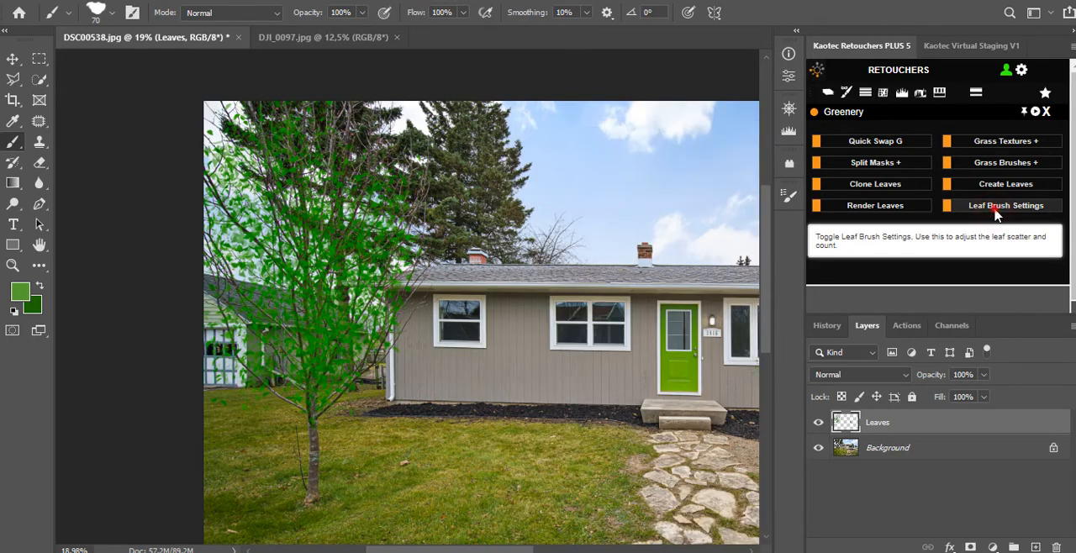
pyautogui.click(1005, 205)
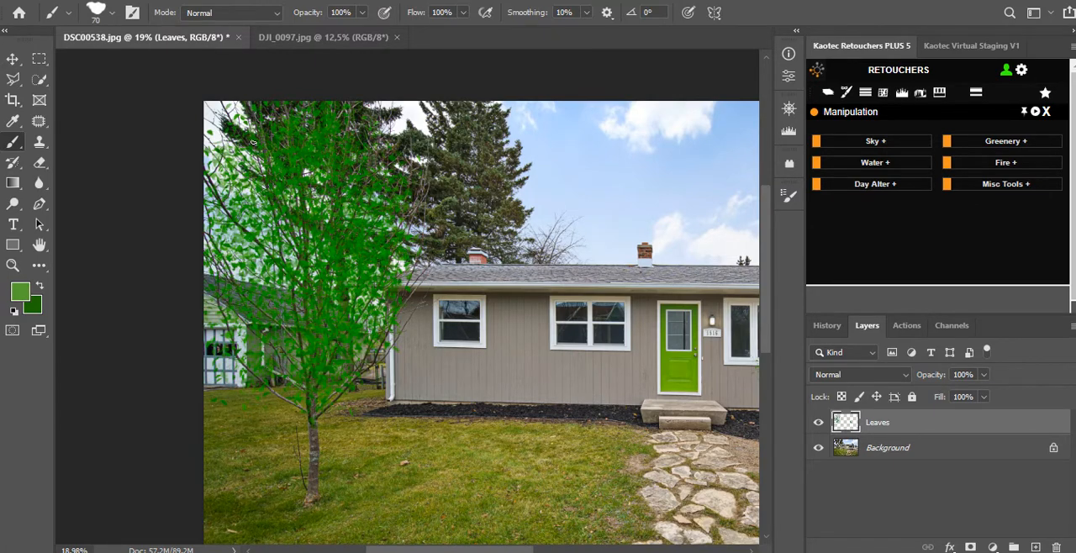
pyautogui.click(253, 151)
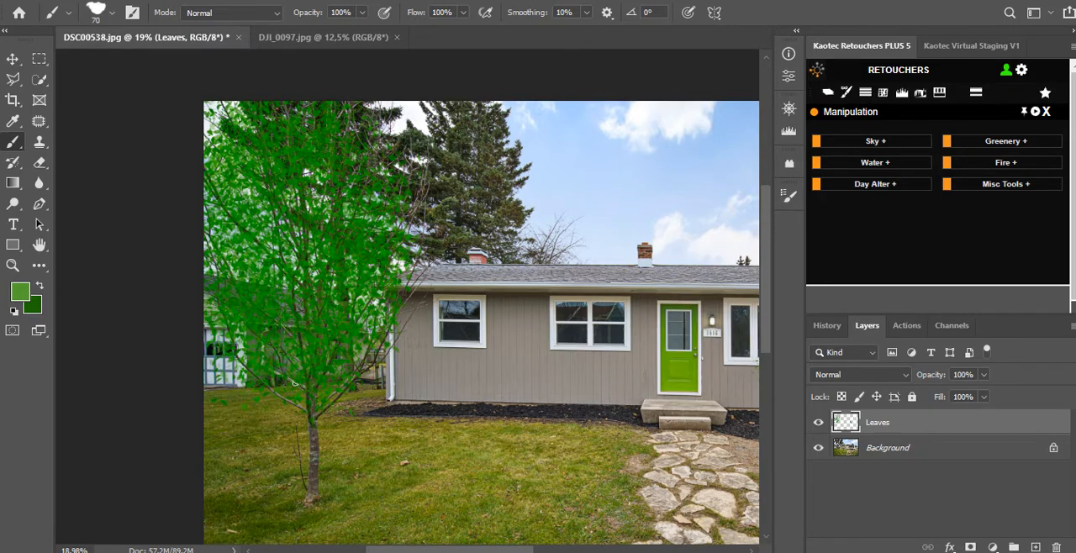
pyautogui.click(316, 205)
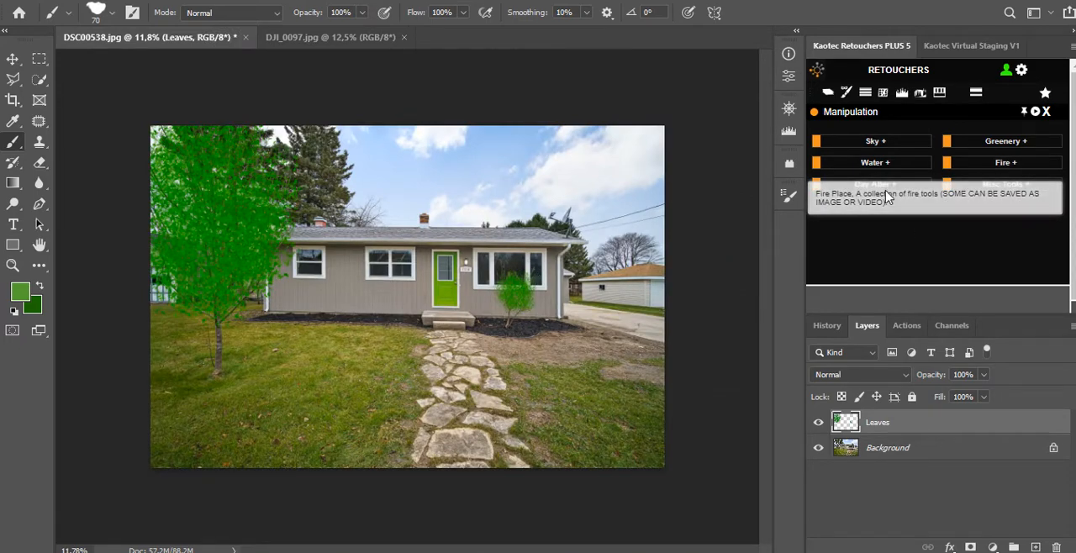
pyautogui.moveTo(1000, 141)
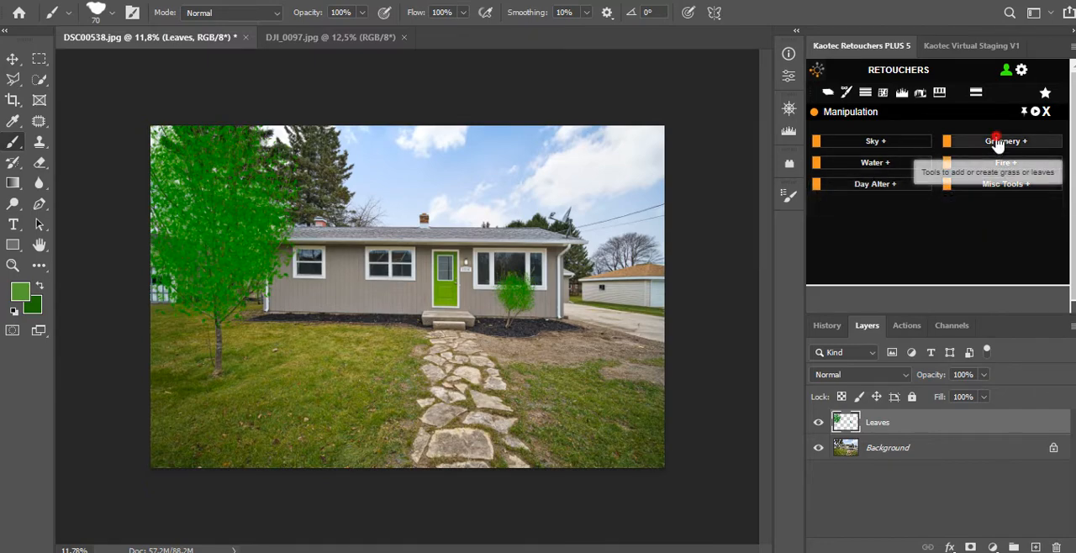
# Render the painted strokes into realistic leaves, adding Lighting, Levels and Hue/Saturation layers.
pyautogui.click(1002, 141)
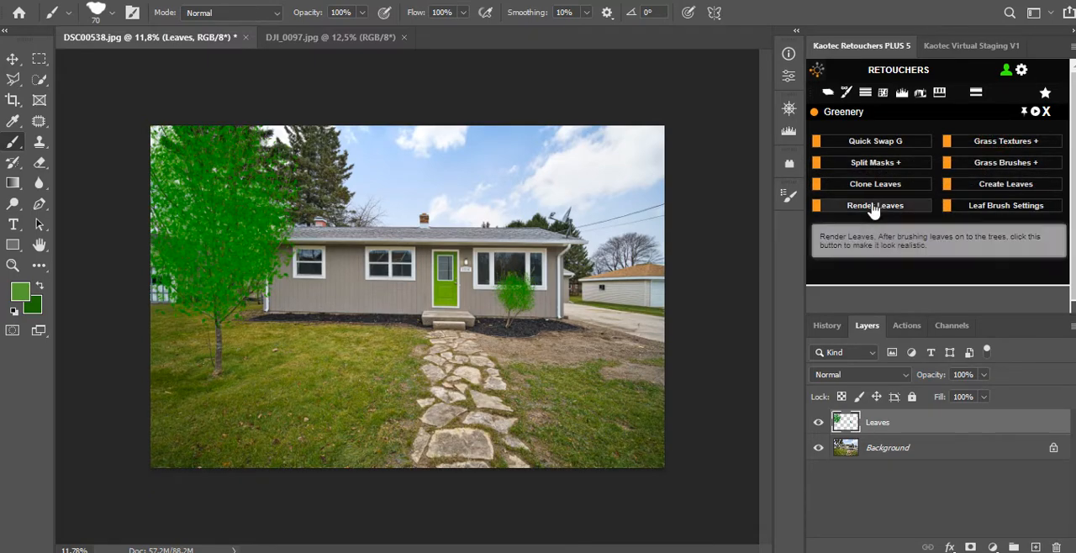
pyautogui.click(874, 205)
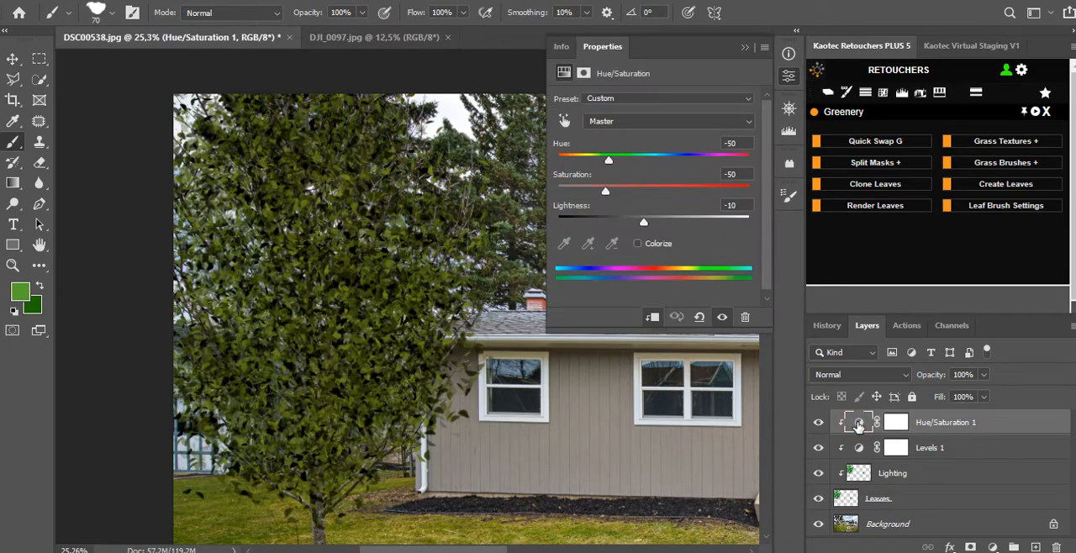
# Shift the Hue through brown and back to a natural green around -36.
pyautogui.moveTo(609, 159); pyautogui.dragTo(596, 160)
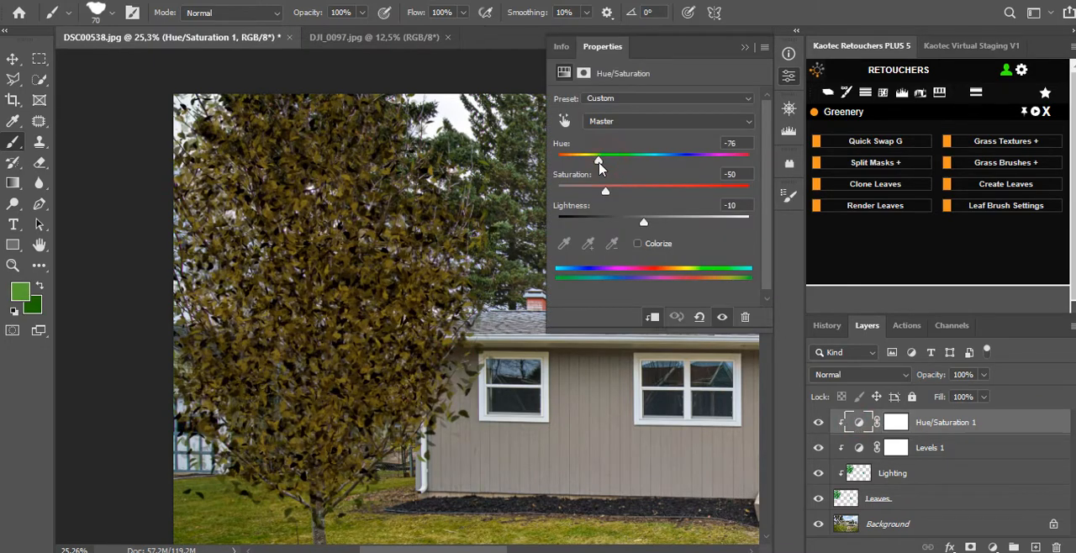
pyautogui.moveTo(598, 161); pyautogui.dragTo(610, 162)
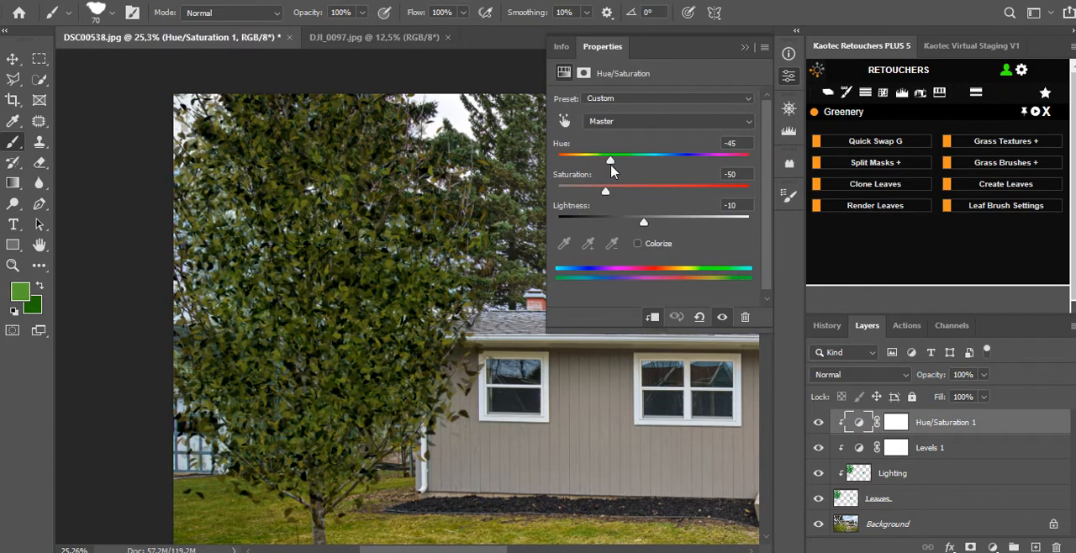
pyautogui.moveTo(610, 161); pyautogui.dragTo(618, 162)
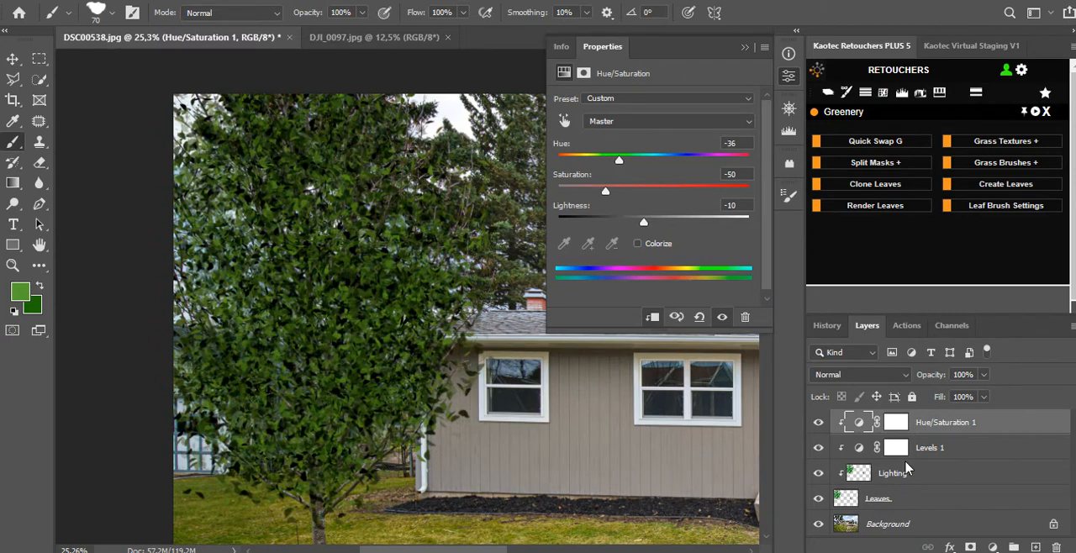
pyautogui.moveTo(602, 195)
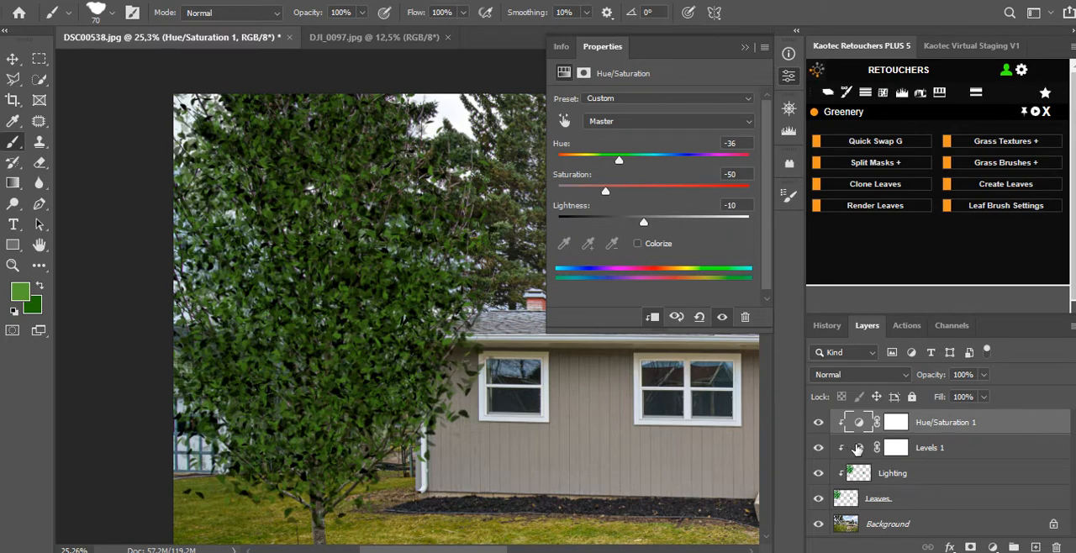
# On Levels 1, cap output highlights at 209 and lift midtones to about 1.24.
pyautogui.click(929, 447)
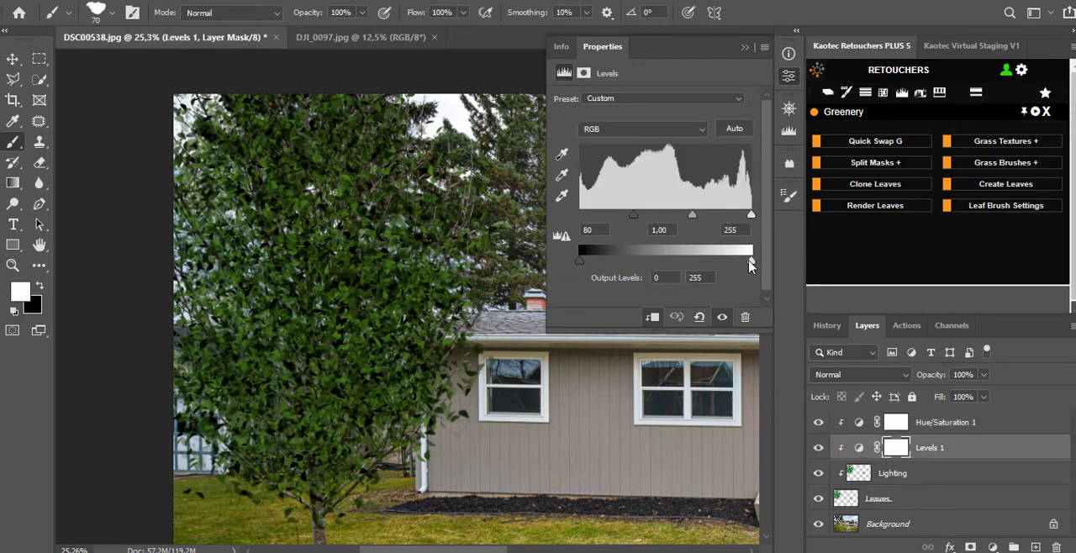
pyautogui.moveTo(750, 259); pyautogui.dragTo(721, 259)
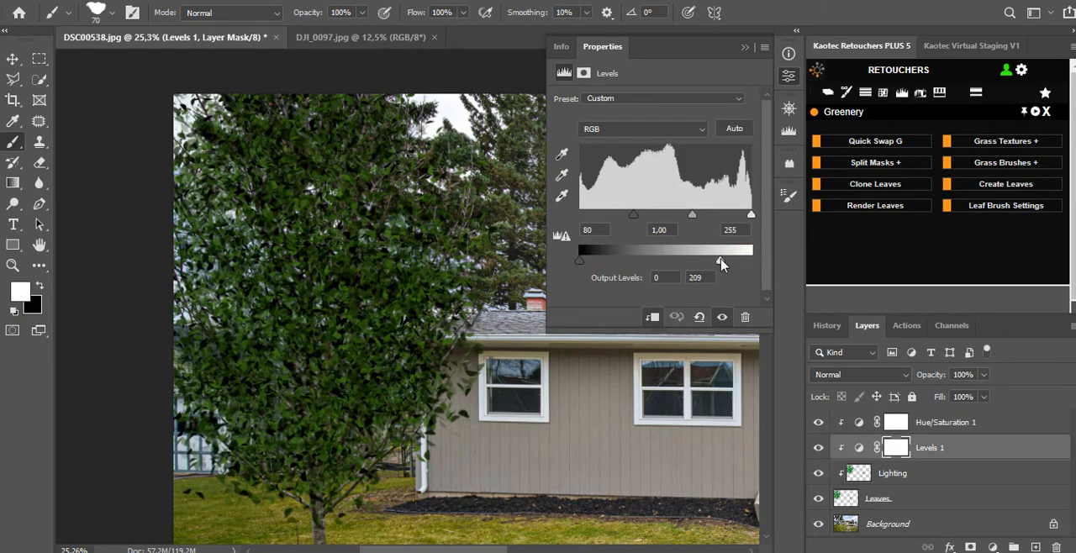
pyautogui.moveTo(692, 215); pyautogui.dragTo(669, 215)
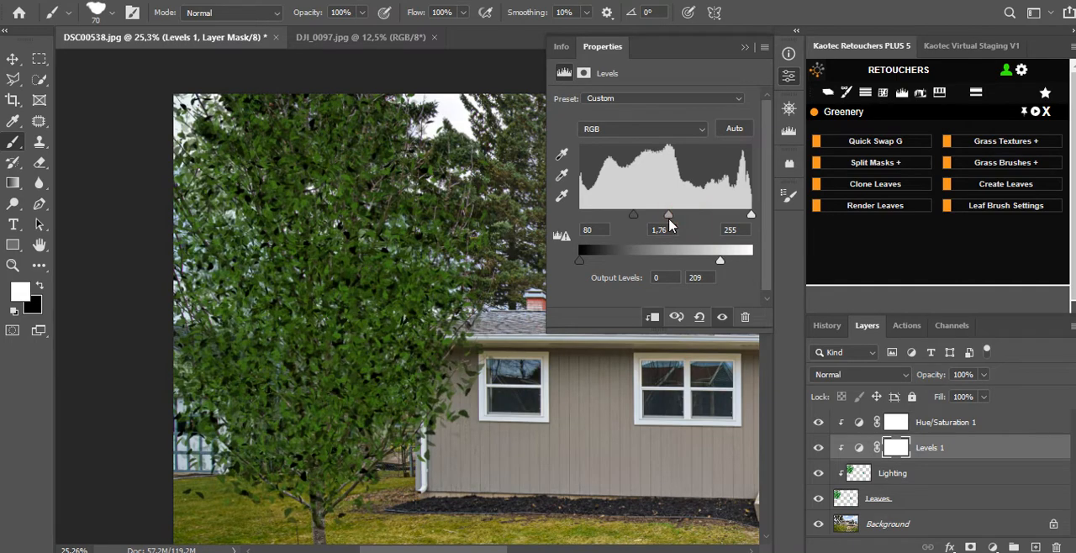
pyautogui.moveTo(667, 215); pyautogui.dragTo(682, 215)
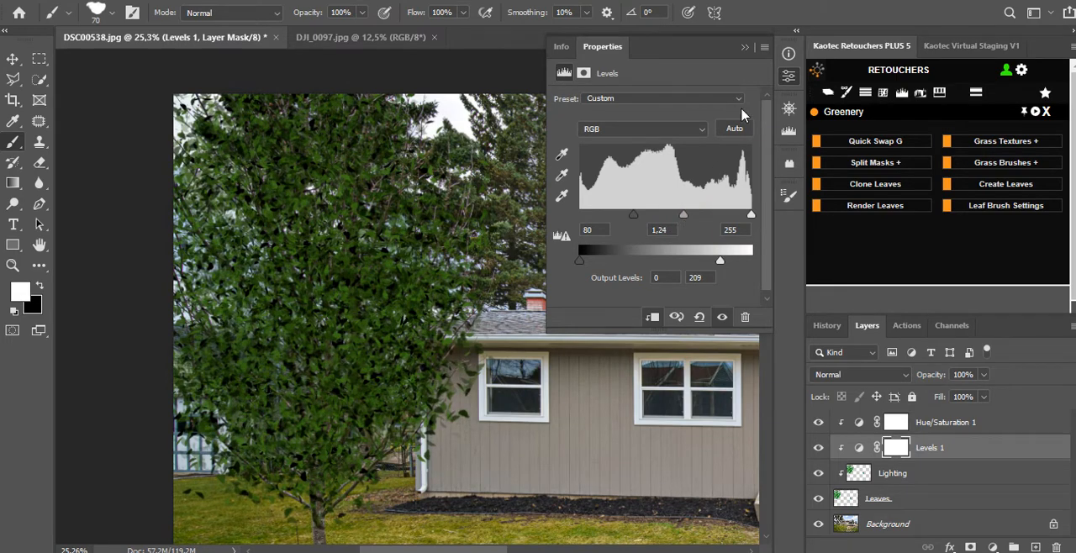
pyautogui.moveTo(683, 215); pyautogui.dragTo(680, 215)
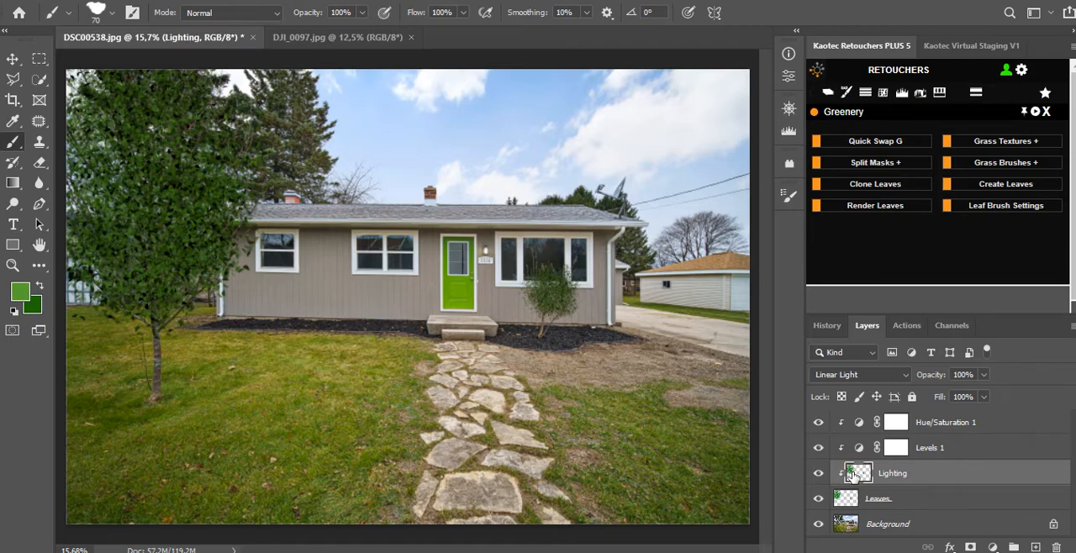
pyautogui.moveTo(37, 202)
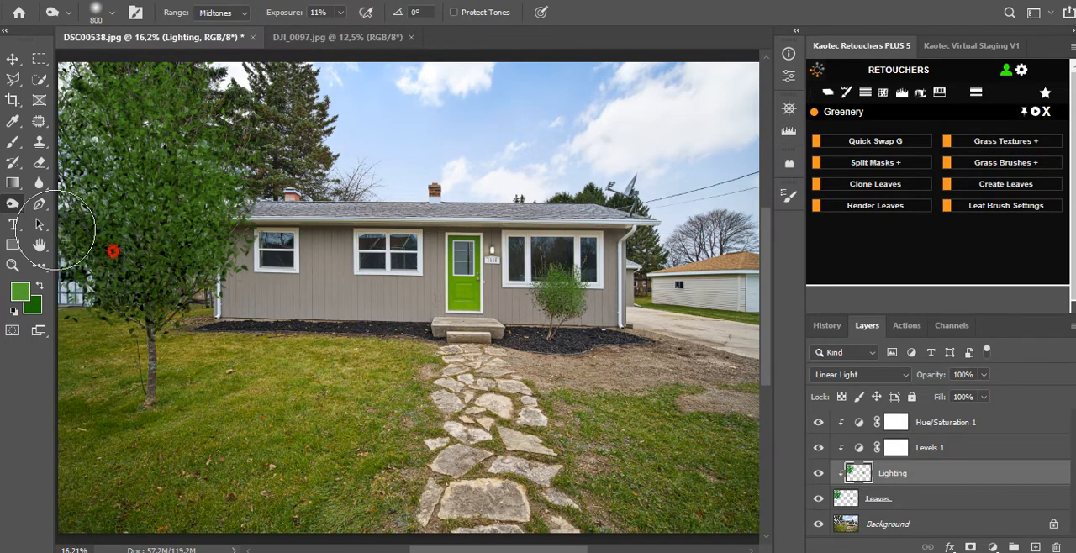
pyautogui.moveTo(158, 208)
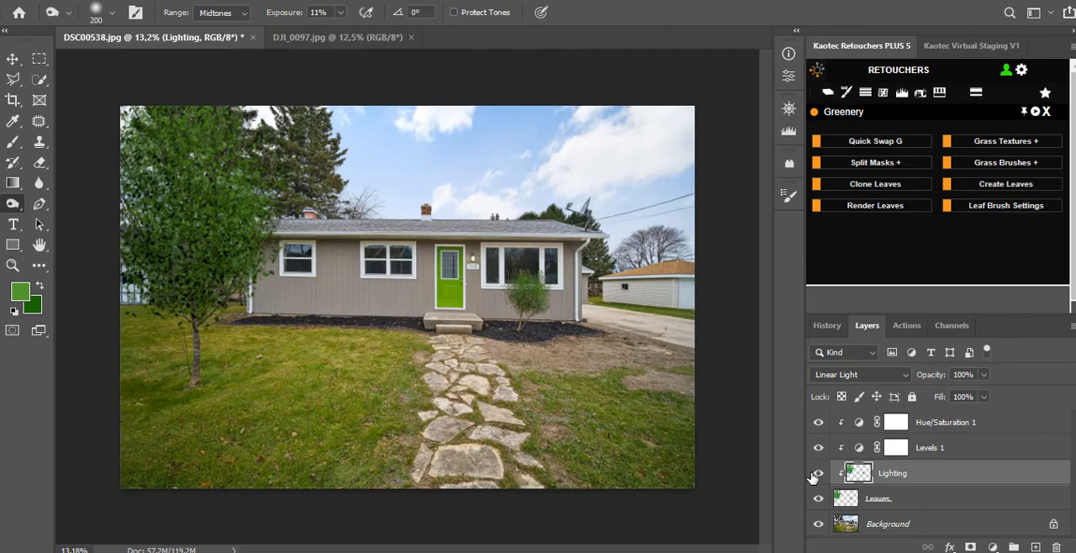
# Hide and re-show the Lighting layer to compare the dodged foliage with and without.
pyautogui.click(817, 474)
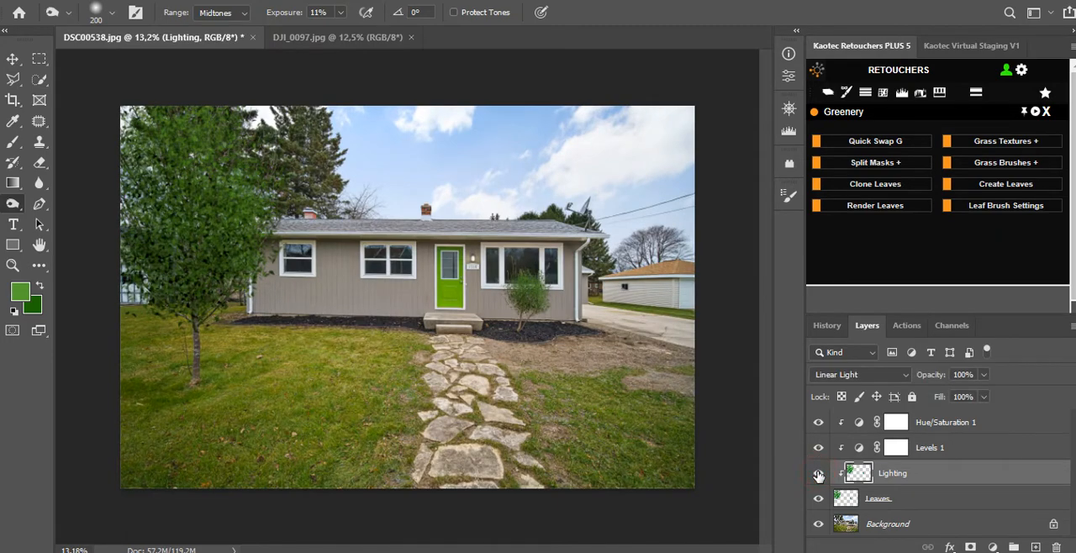
pyautogui.click(817, 474)
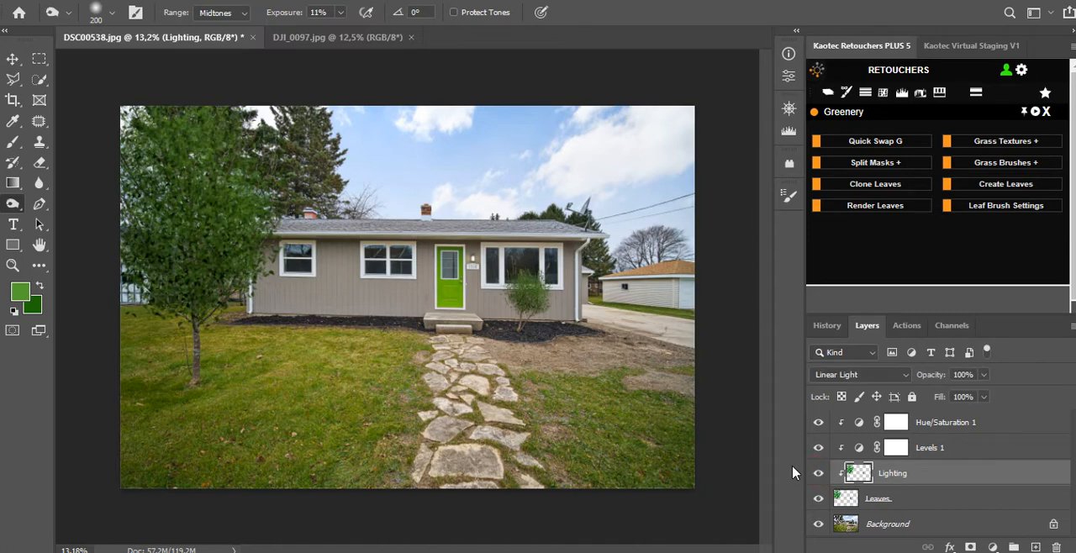
pyautogui.moveTo(501, 293)
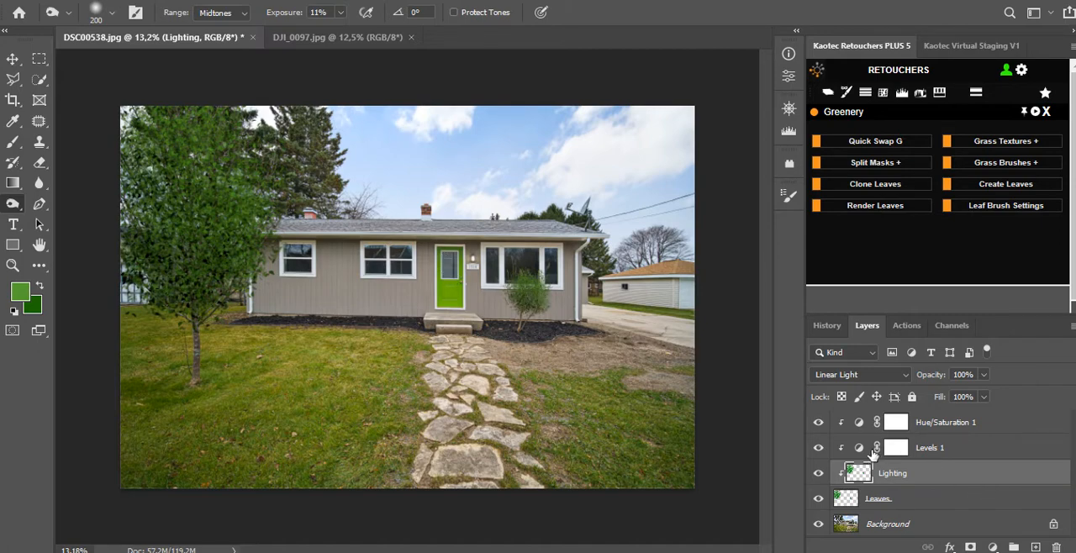
pyautogui.click(857, 422)
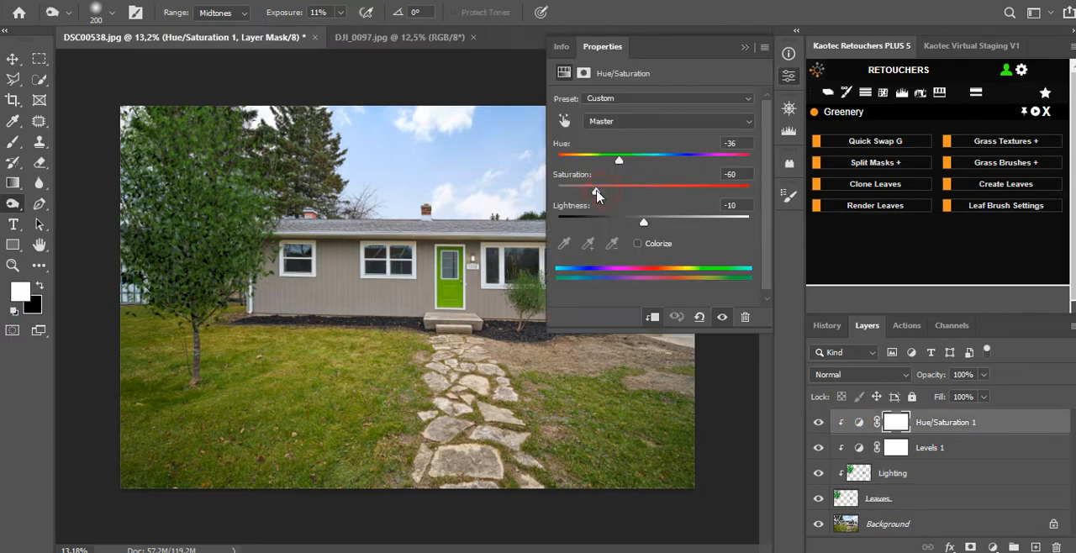
pyautogui.moveTo(619, 188); pyautogui.dragTo(592, 188)
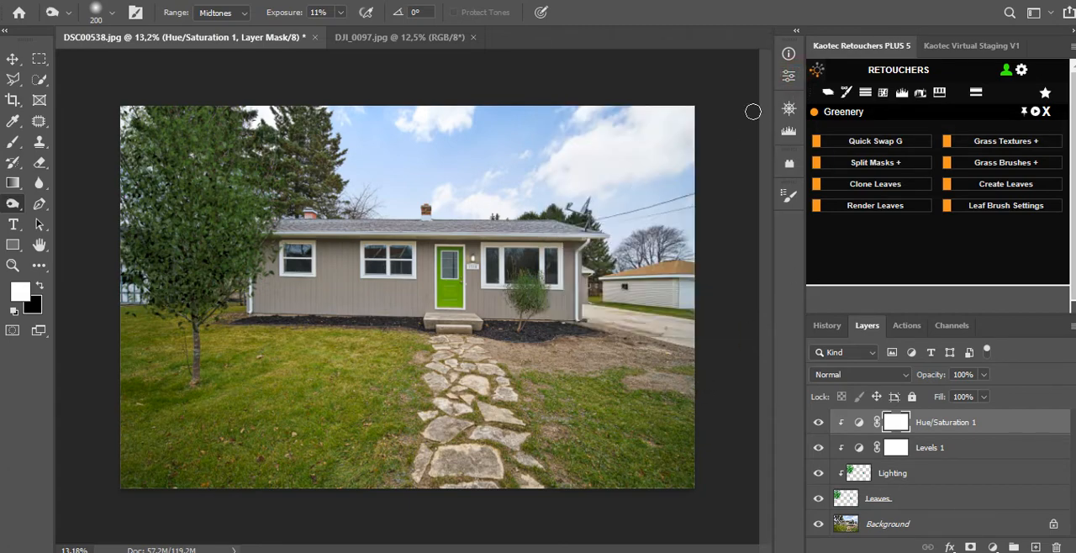
pyautogui.moveTo(738, 171)
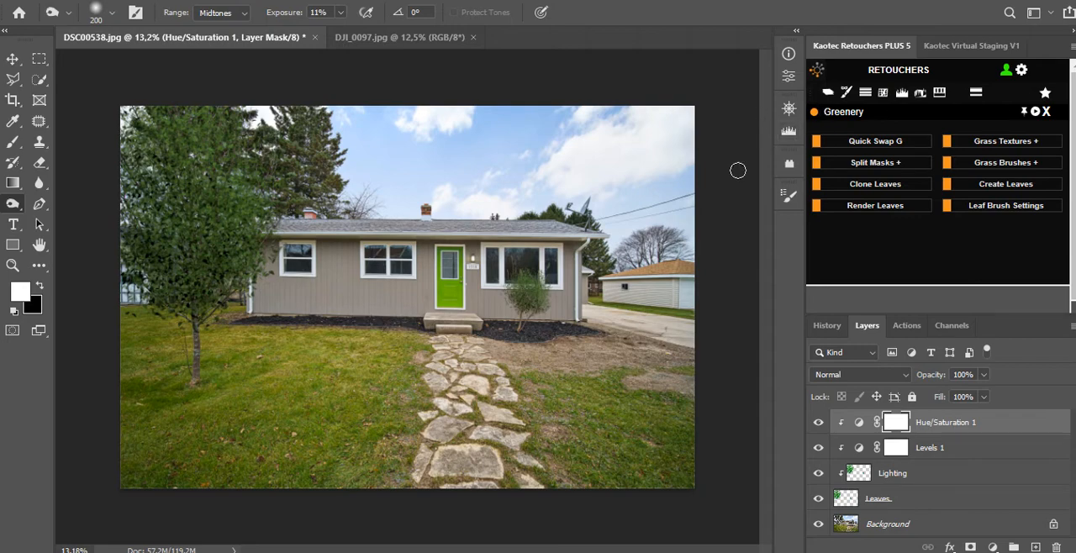
pyautogui.moveTo(568, 415)
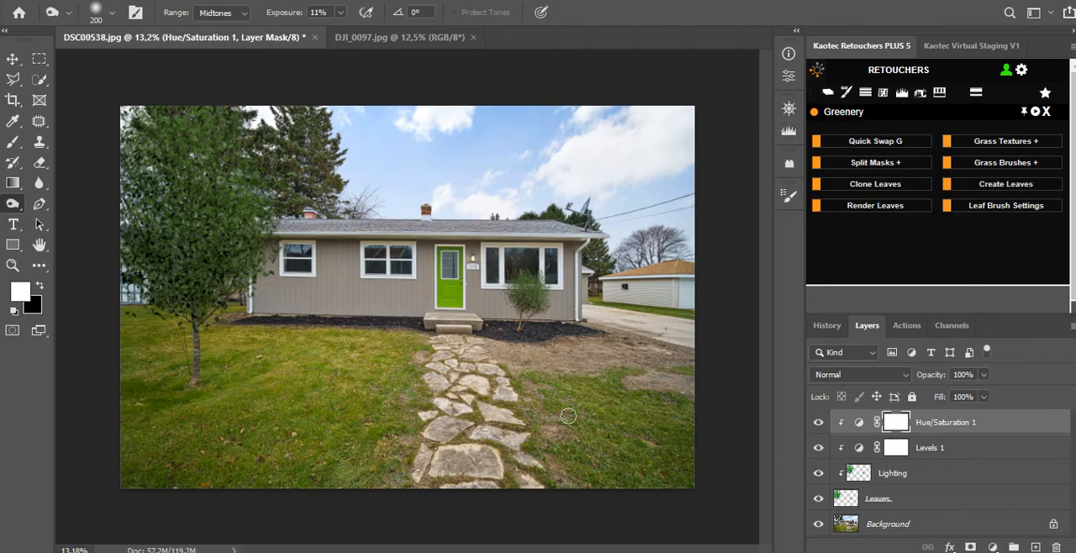
pyautogui.moveTo(590, 312)
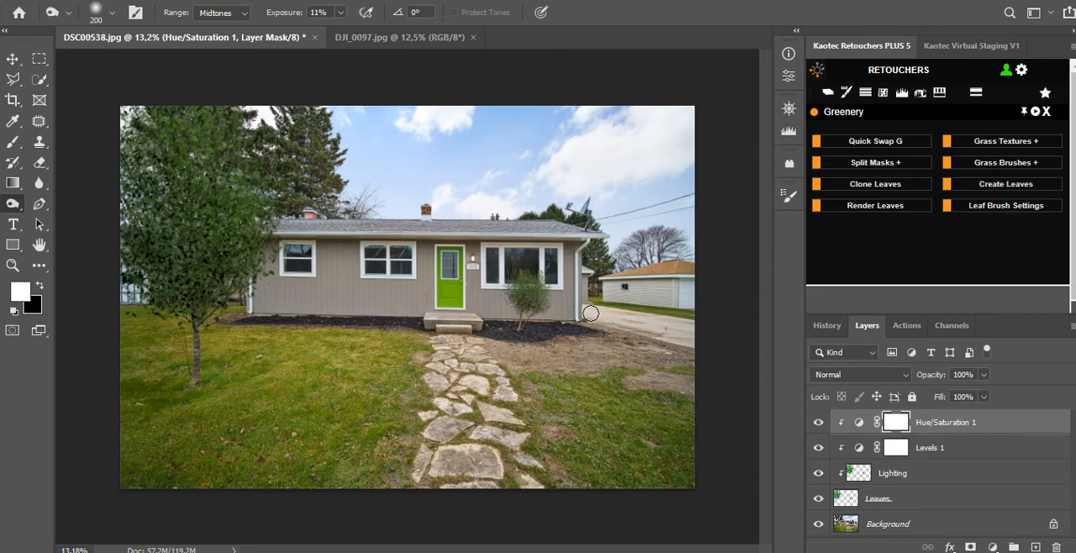
pyautogui.moveTo(524, 356)
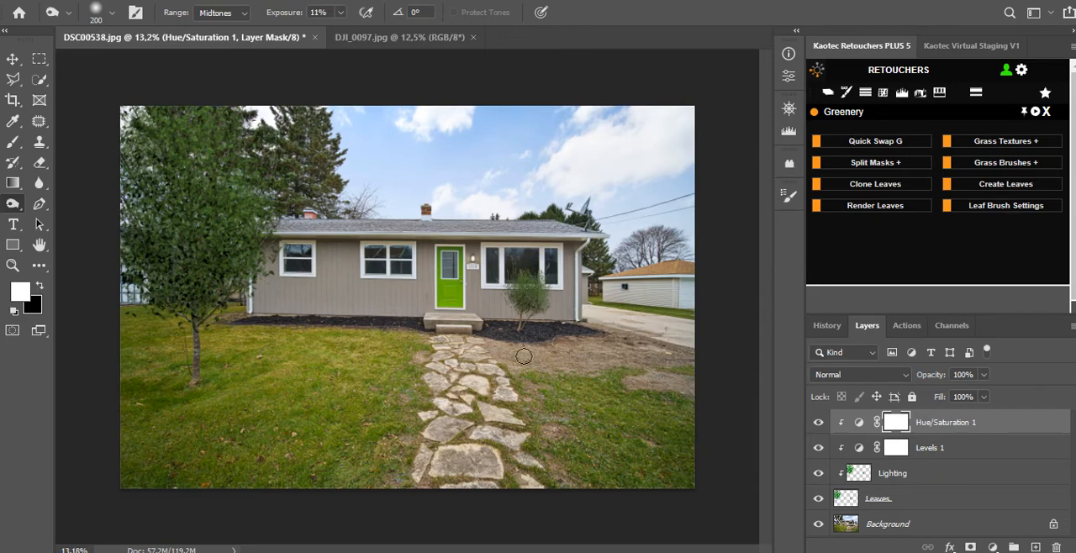